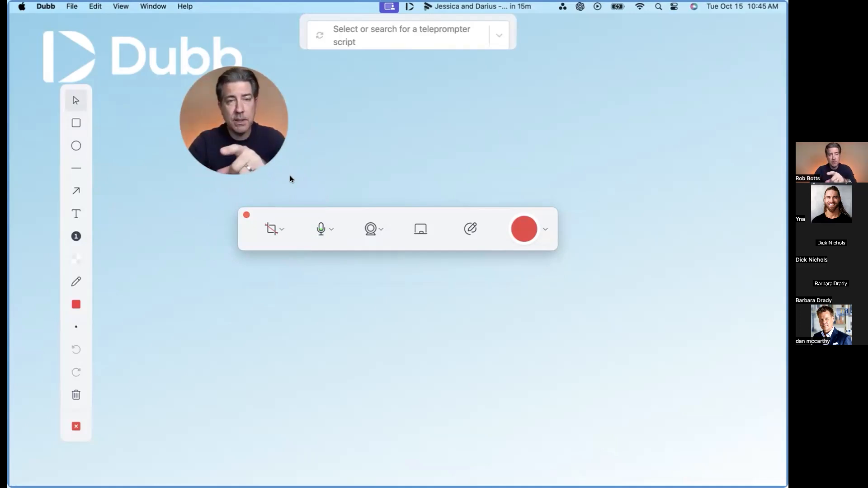
mouse_move(271, 229)
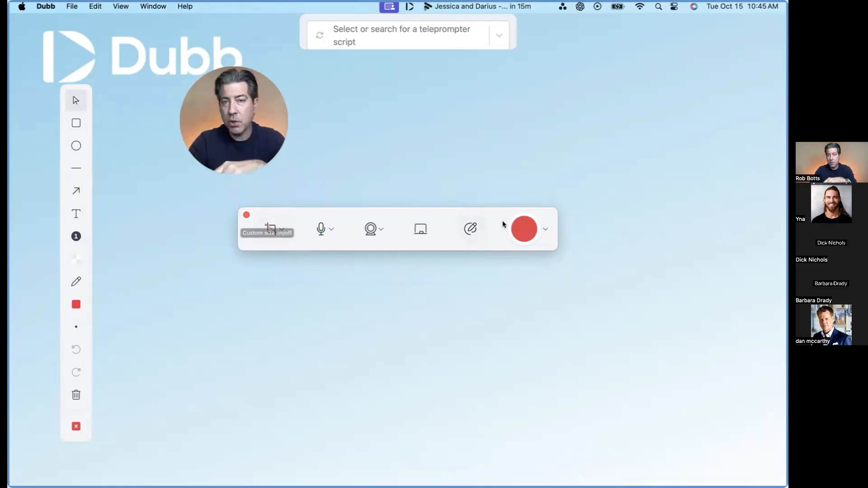
mouse_move(523, 229)
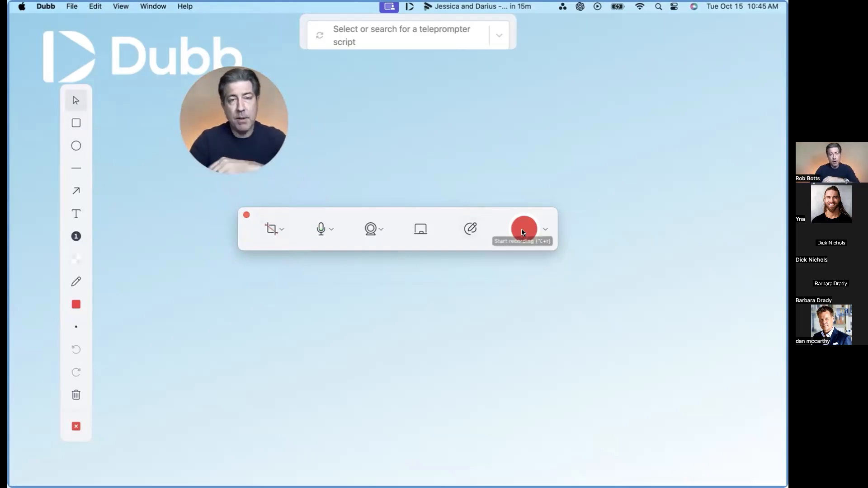
- Pick a recording-area shape, then widen the area rightward and shorten it from the bottom
left_click(271, 229)
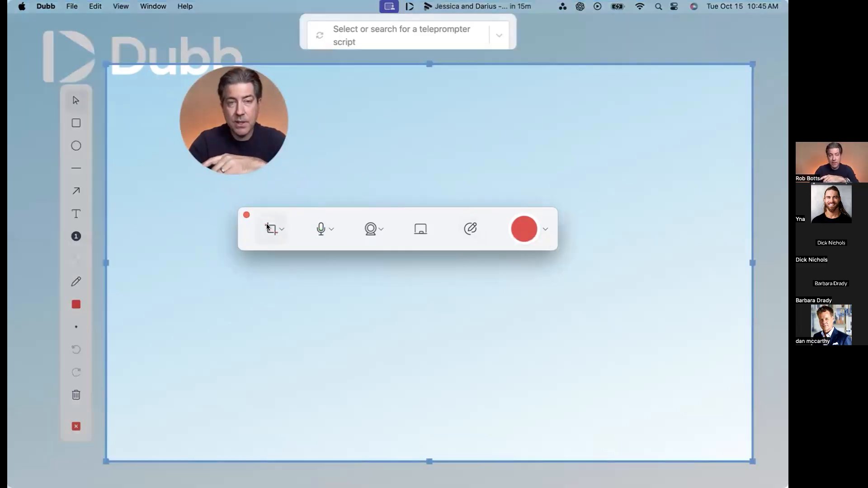
left_click(273, 229)
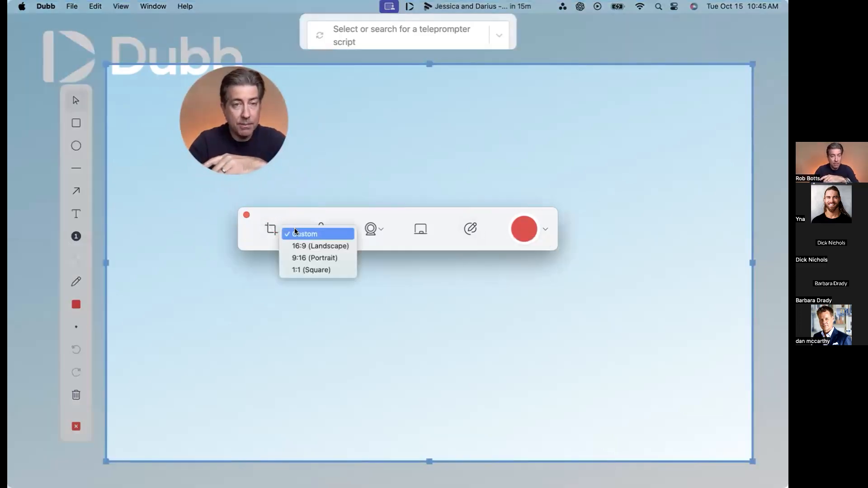
left_click(305, 233)
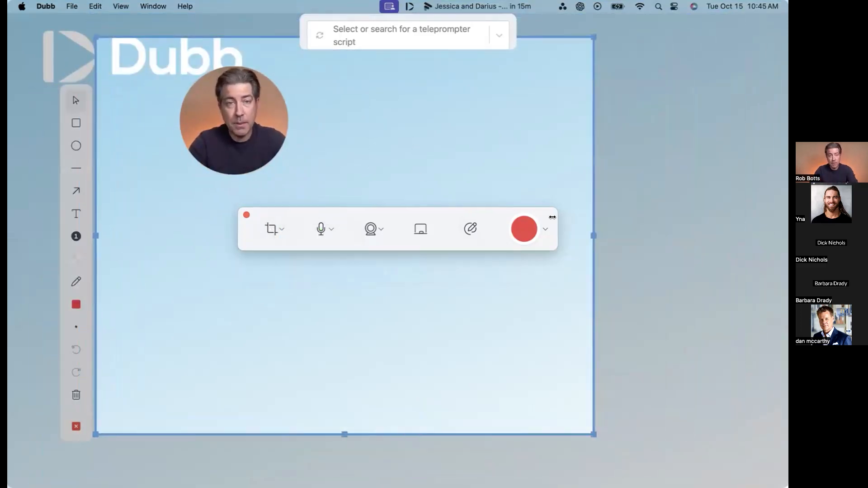
left_click_drag(596, 236, 742, 236)
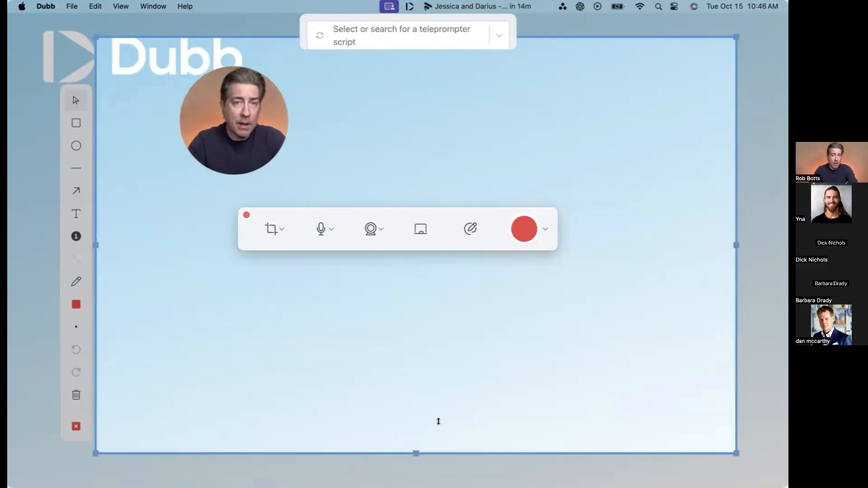
left_click_drag(416, 453, 415, 414)
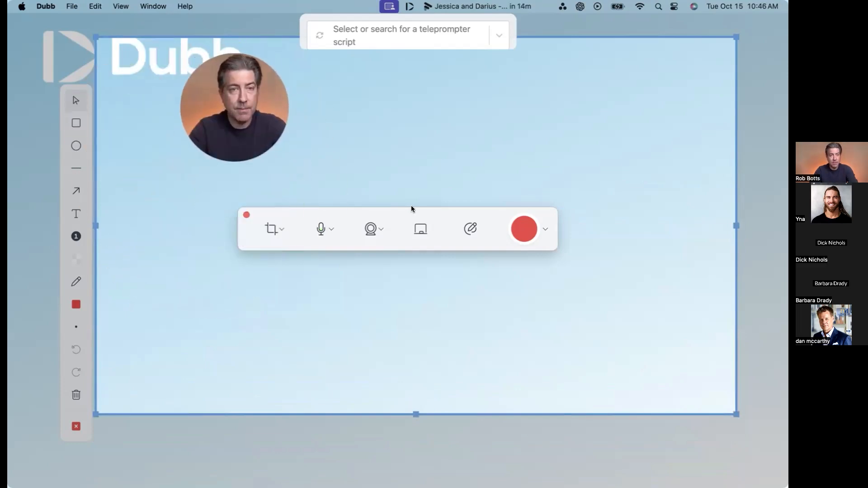
mouse_move(303, 243)
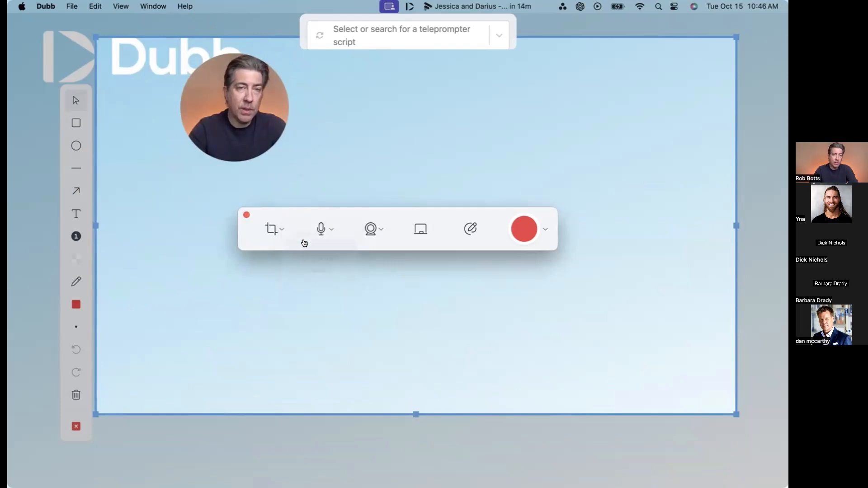
- Make the recording area 9:16 portrait with the webcam bubble at its bottom
left_click(271, 229)
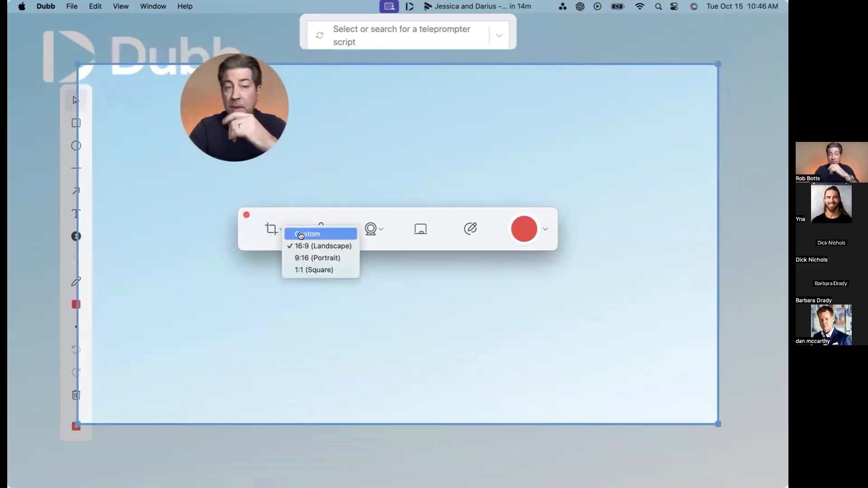
left_click(317, 258)
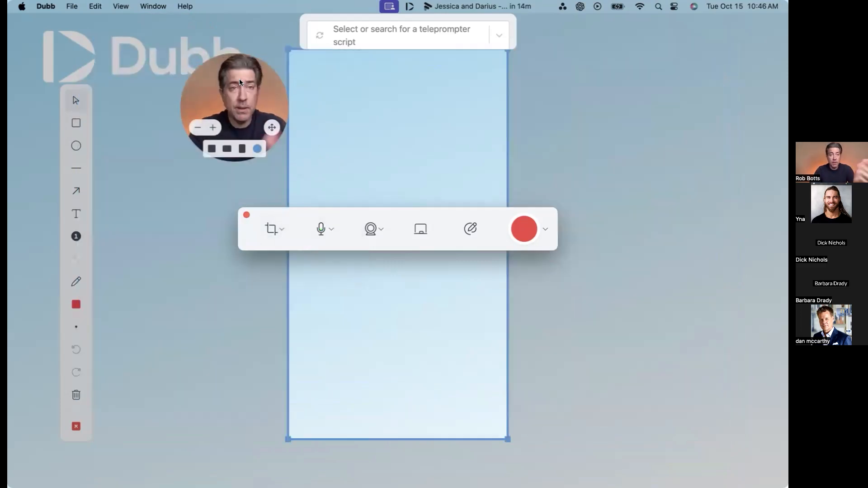
left_click_drag(234, 105, 354, 351)
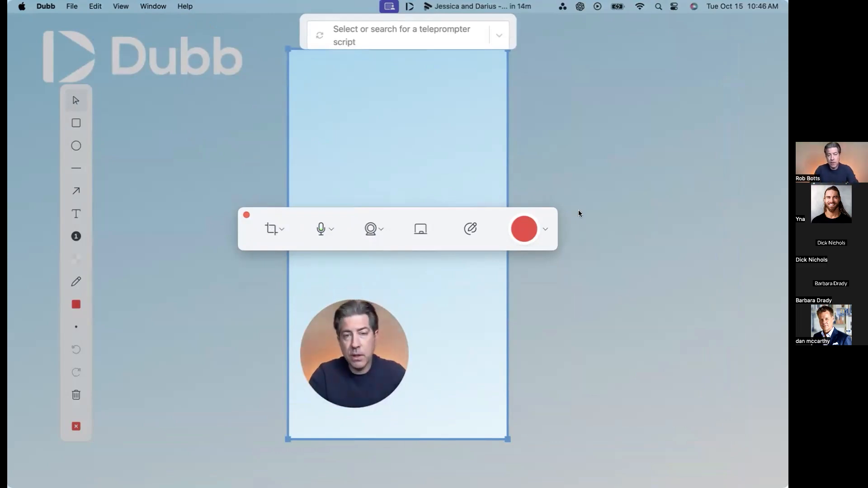
- Switch the recording area to 16:9 landscape and place the webcam bubble top-left
left_click(271, 228)
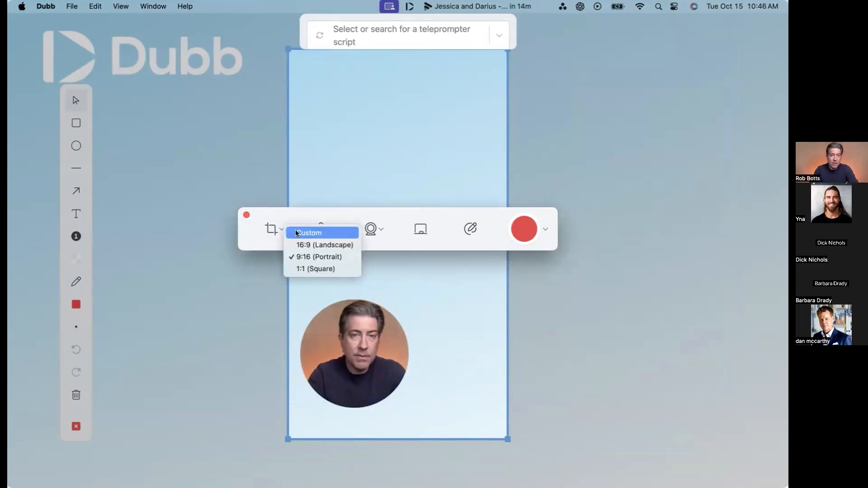
left_click(324, 244)
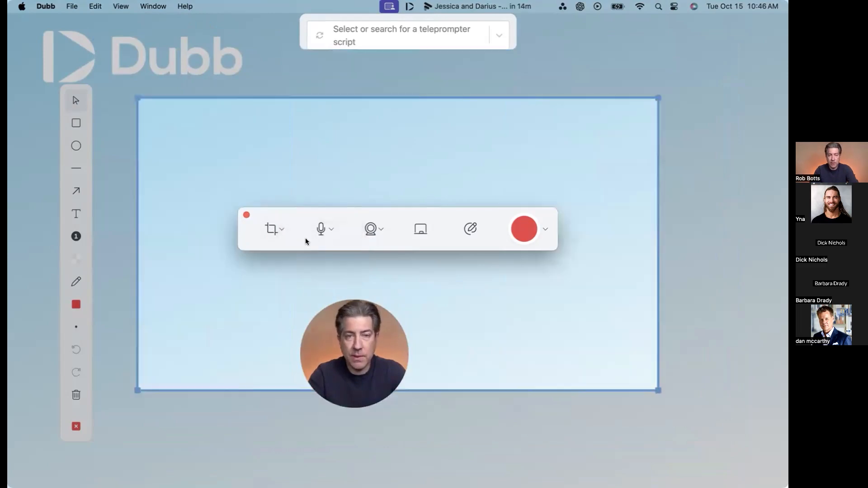
left_click_drag(354, 352, 231, 158)
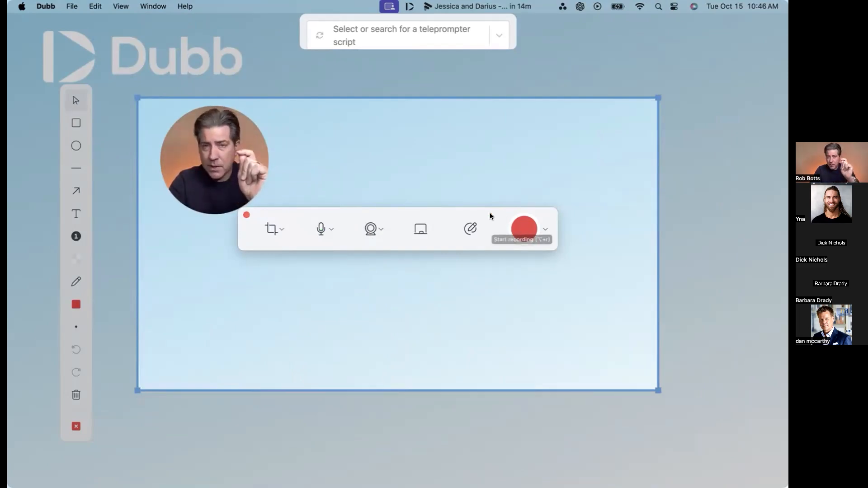
- Record the landscape area for 11 seconds and confirm the recording
left_click(523, 228)
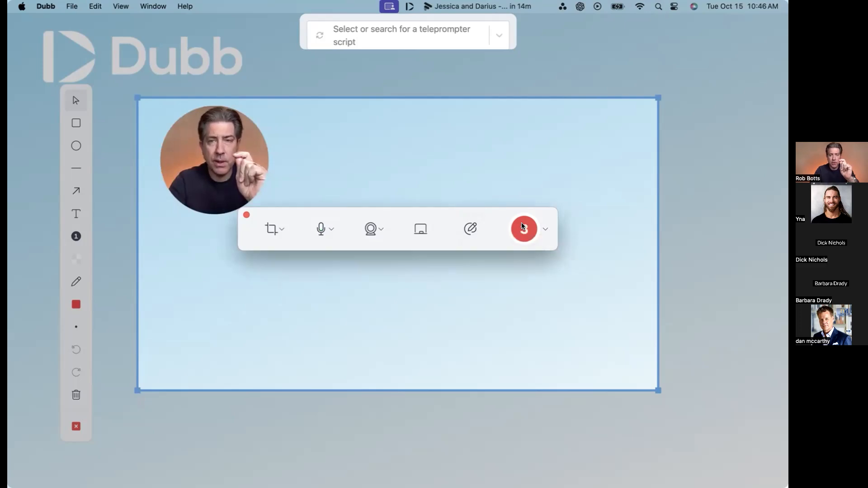
left_click(523, 229)
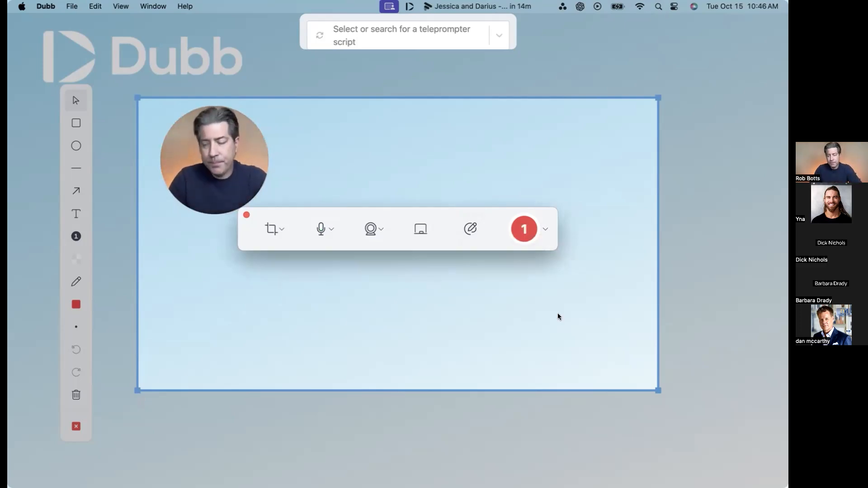
left_click(523, 229)
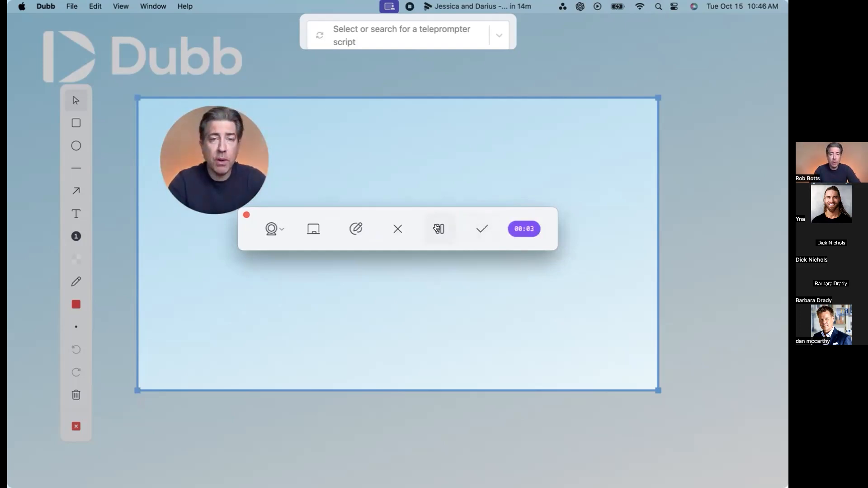
mouse_move(438, 229)
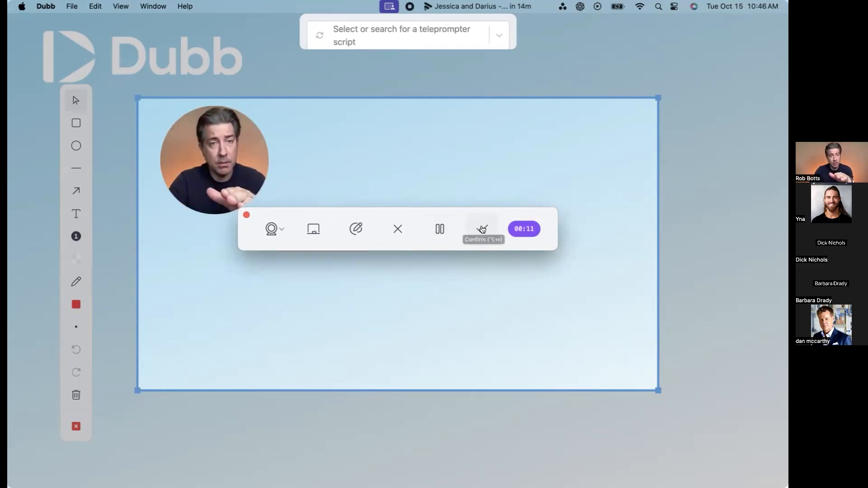
left_click(481, 228)
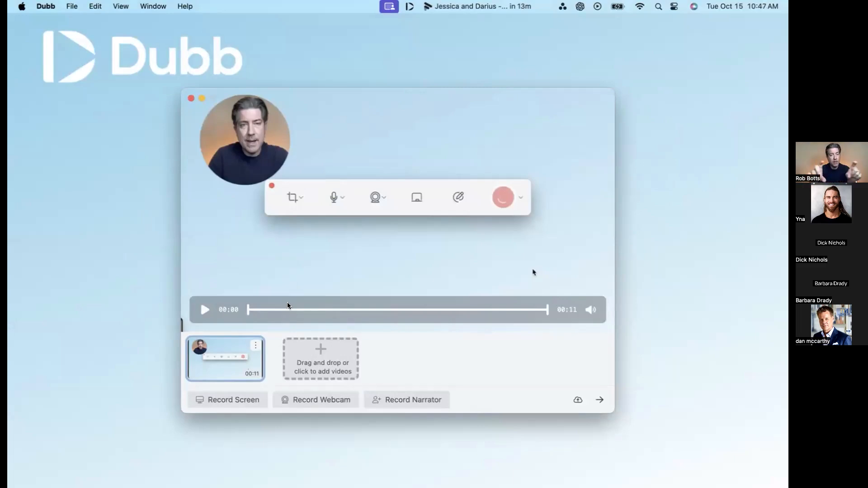
mouse_move(291, 310)
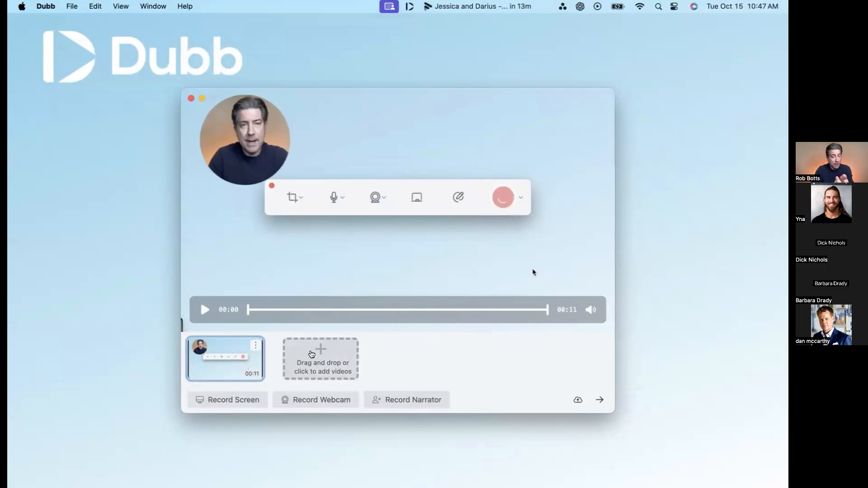
- Import a 3-second portrait video from Documents and move it before the 11-second recording
left_click(320, 359)
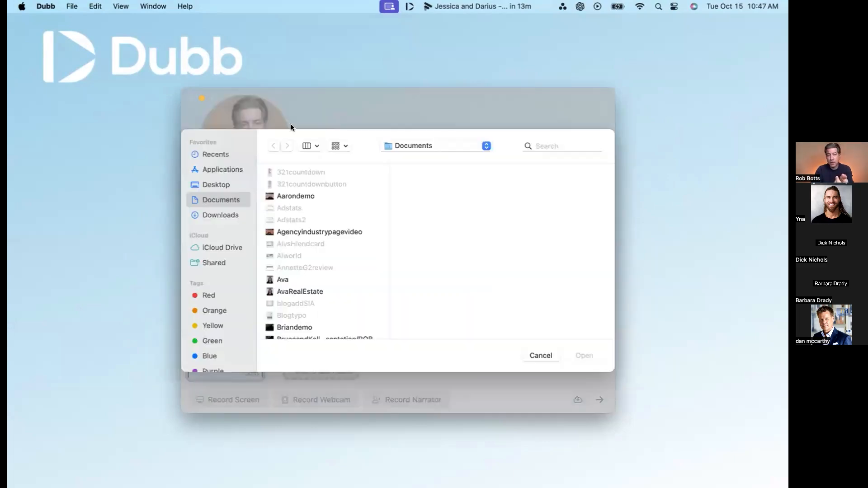
scroll("down", 3)
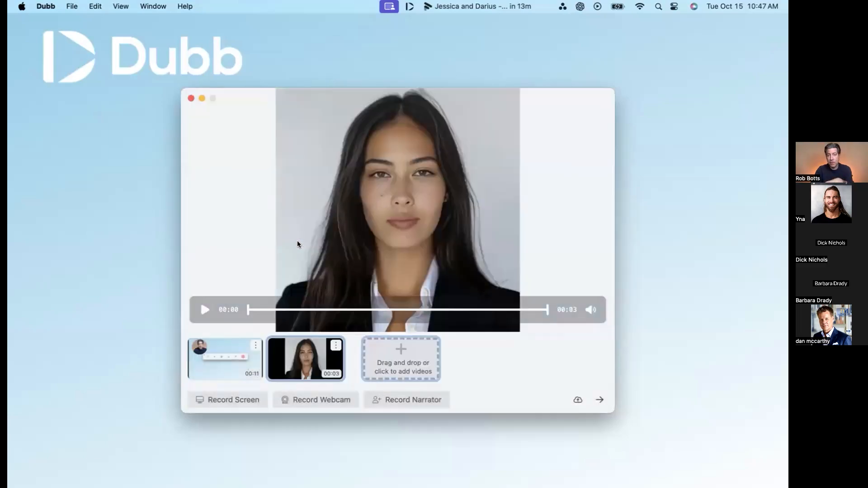
mouse_move(327, 284)
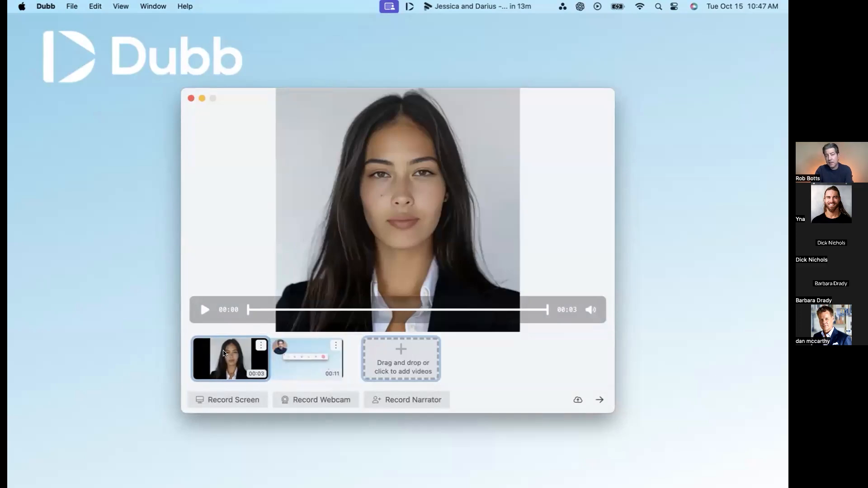
left_click_drag(230, 358, 306, 358)
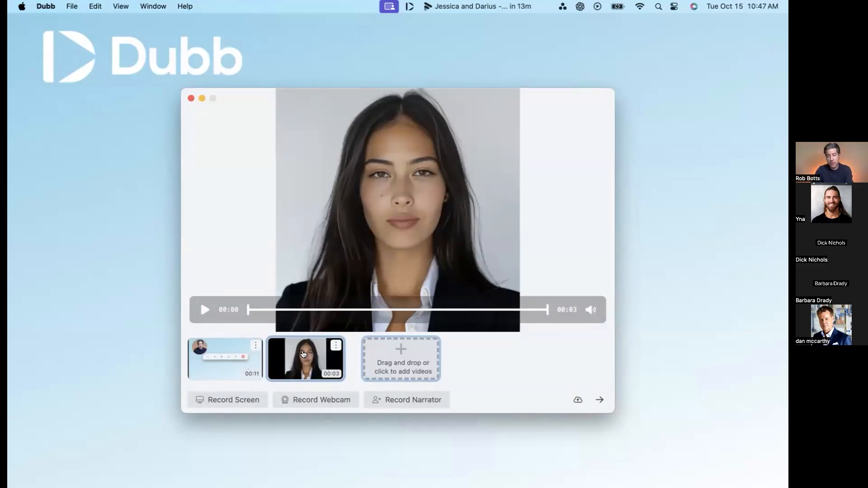
left_click_drag(305, 358, 224, 358)
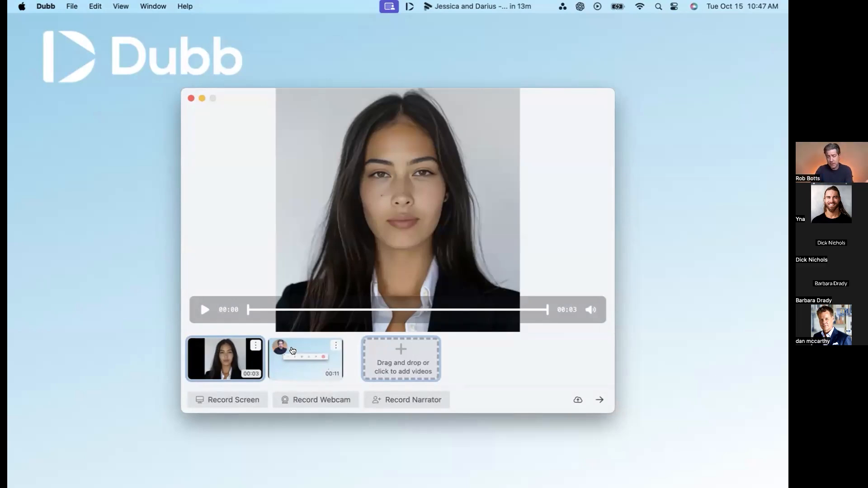
left_click(335, 345)
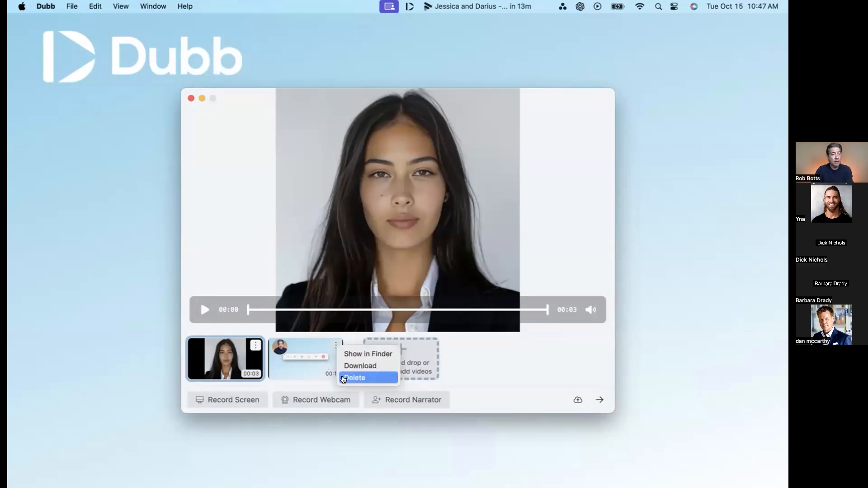
mouse_move(478, 363)
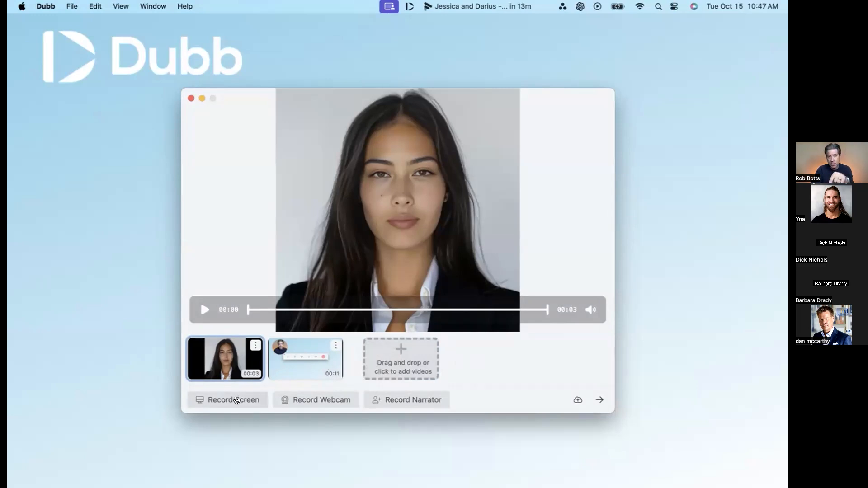
left_click(234, 400)
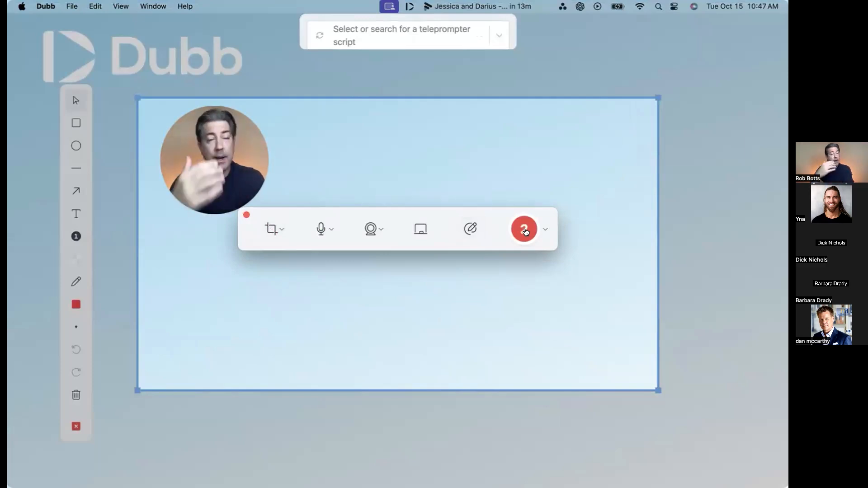
- Record a short screen clip for a few seconds and stop it
left_click(523, 228)
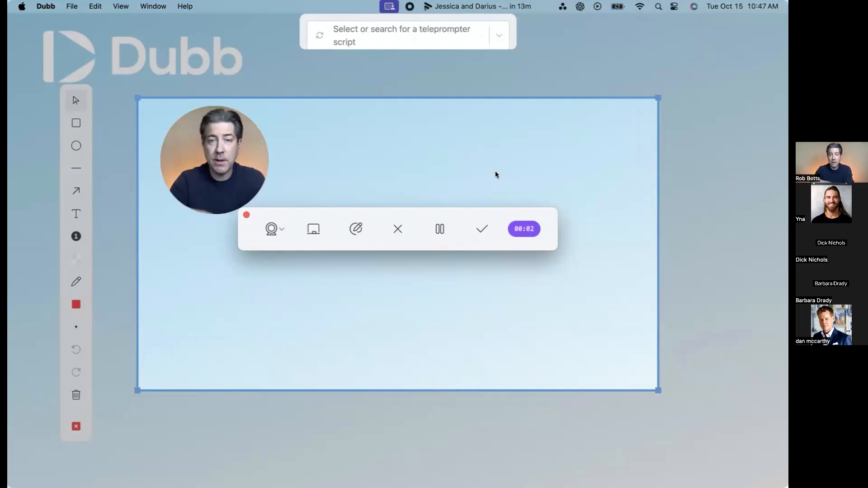
left_click(481, 229)
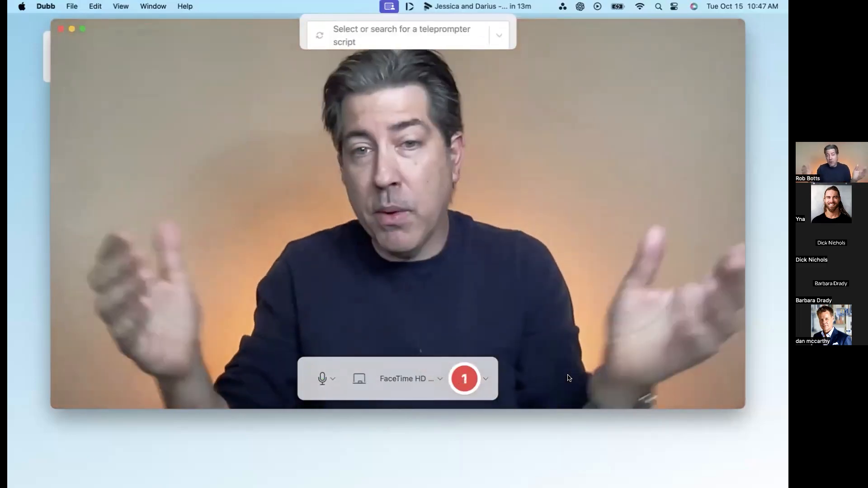
- Record and confirm a 3-second webcam clip, which becomes the first of four clips
left_click(464, 379)
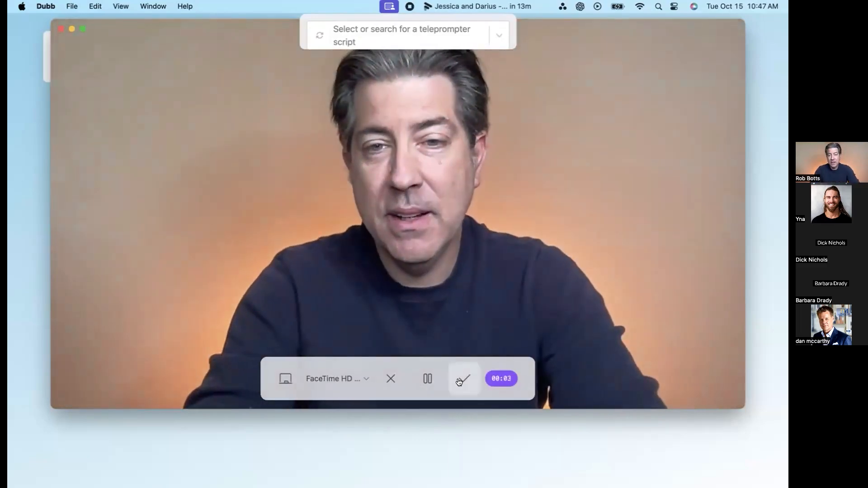
left_click(463, 378)
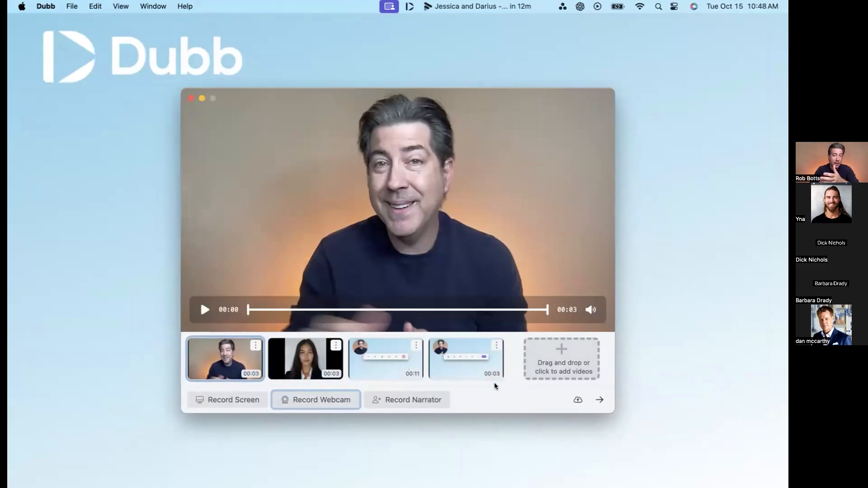
- Close the clip editor window holding the four clips
left_click(599, 399)
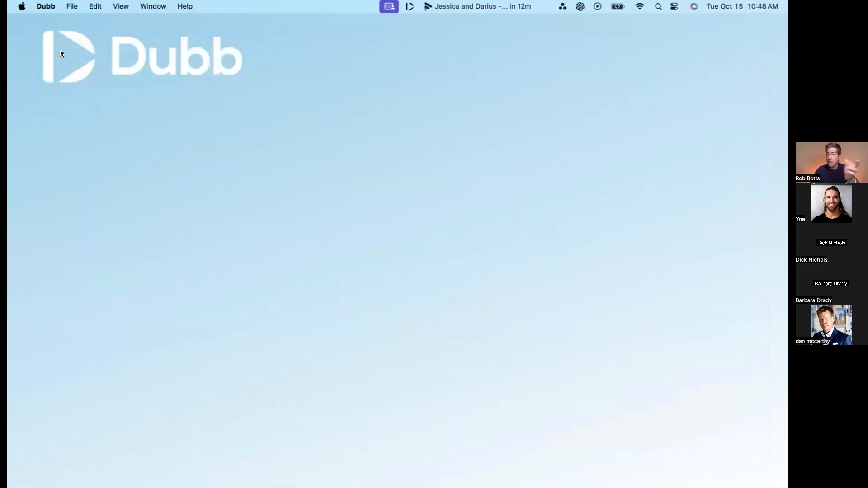
mouse_move(312, 214)
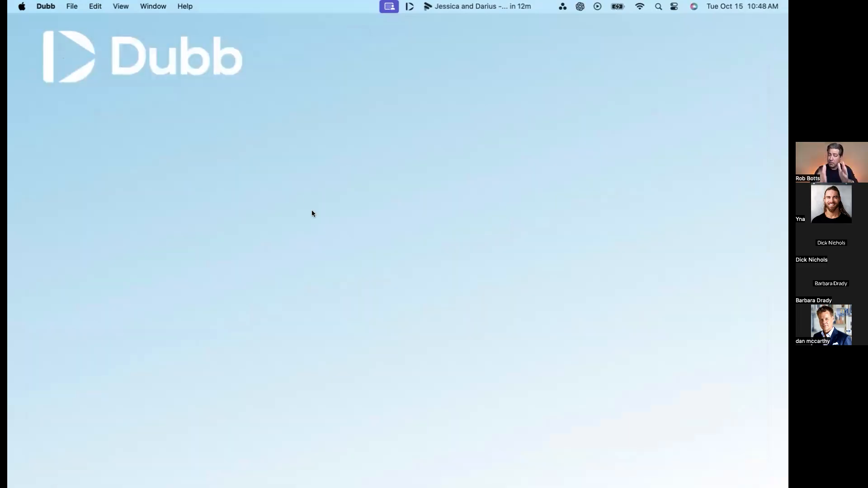